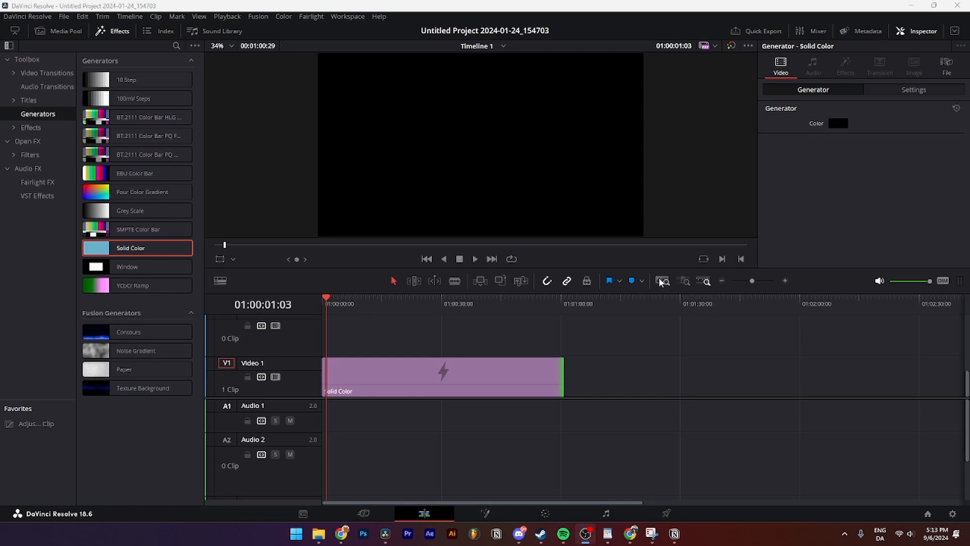
mouse_move(367, 232)
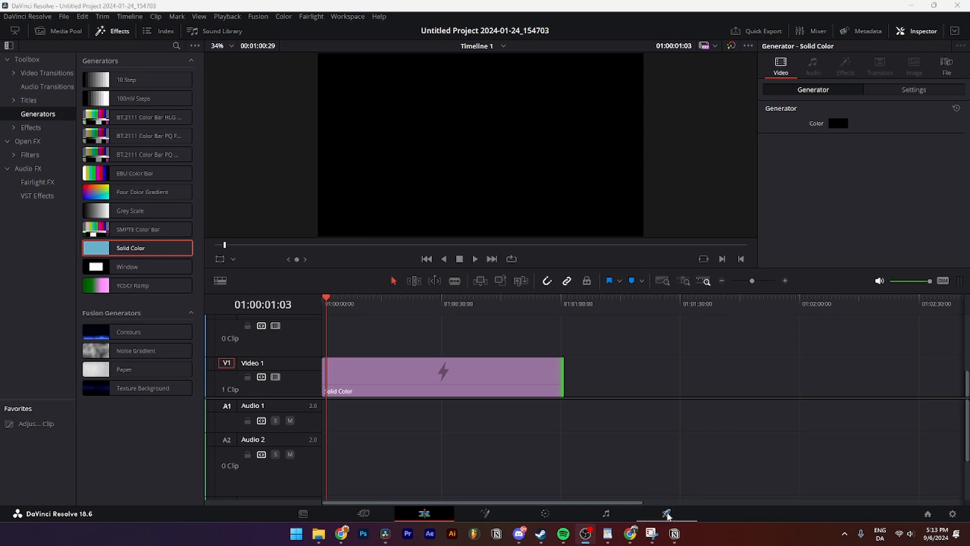
Step: On the Deliver page, edit the render output file name to a new name
left_click(667, 514)
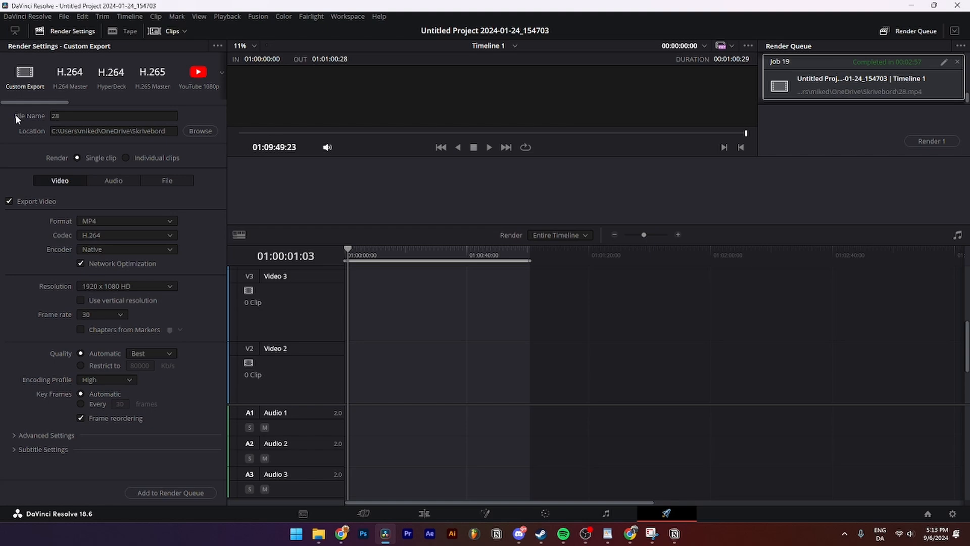
left_click(111, 115)
type("jsæoej")
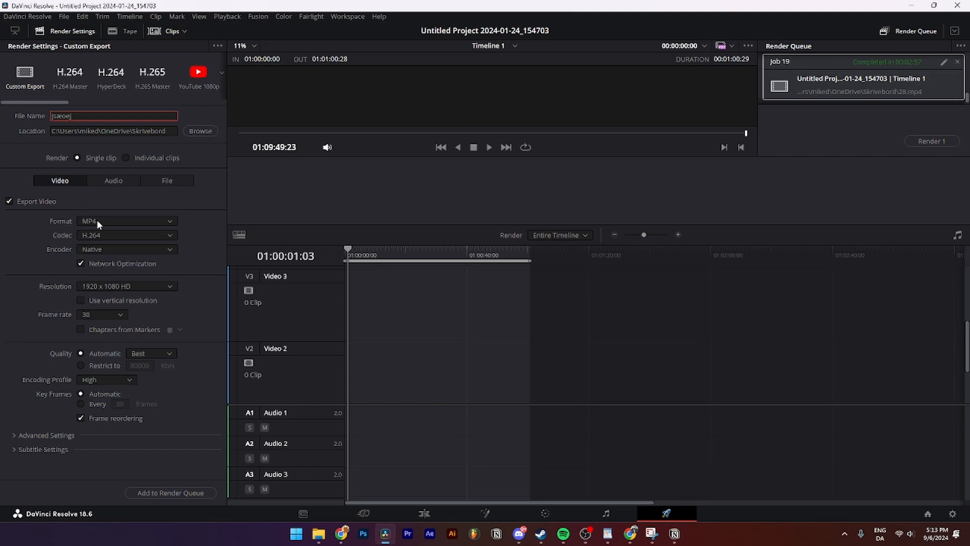
Step: Change the render format from MP4 to QuickTime, keeping the H.264 codec
left_click(124, 220)
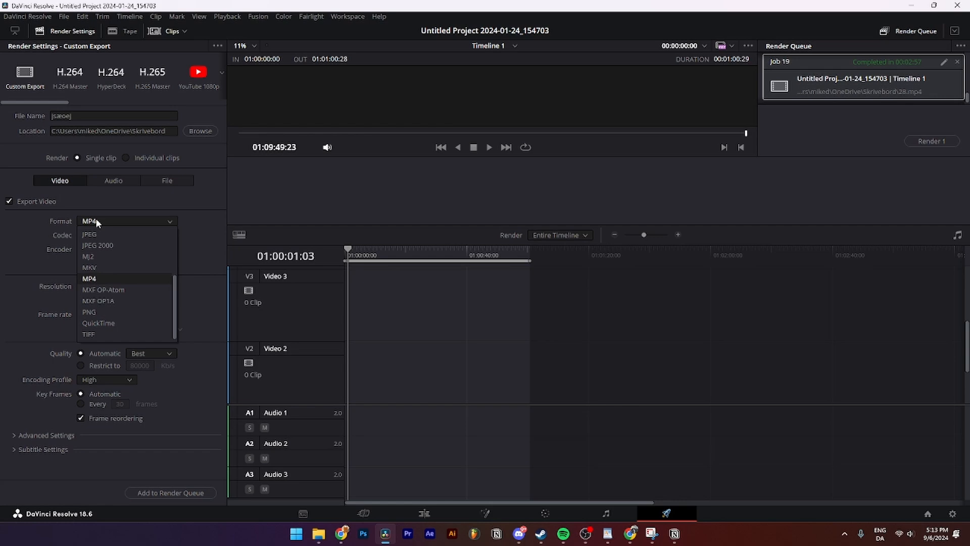
left_click(99, 322)
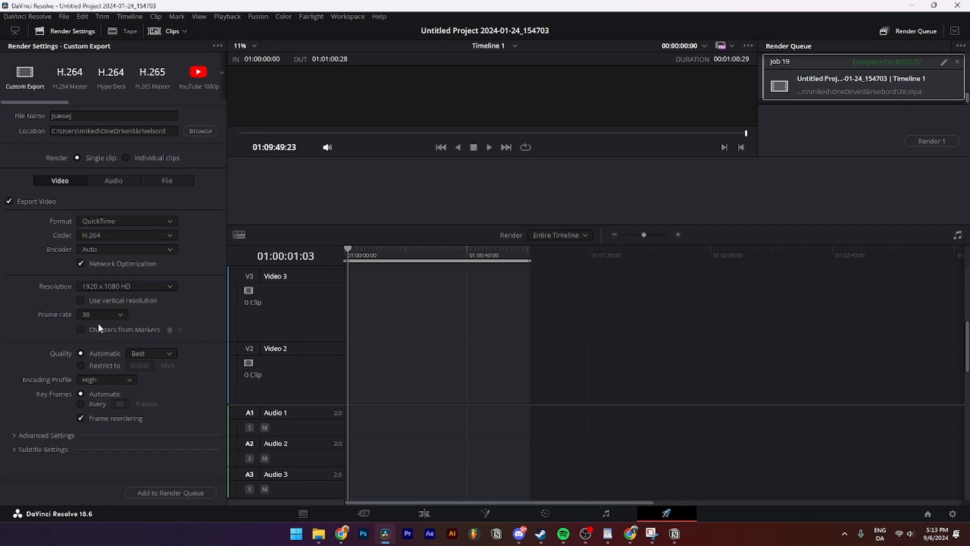
mouse_move(61, 241)
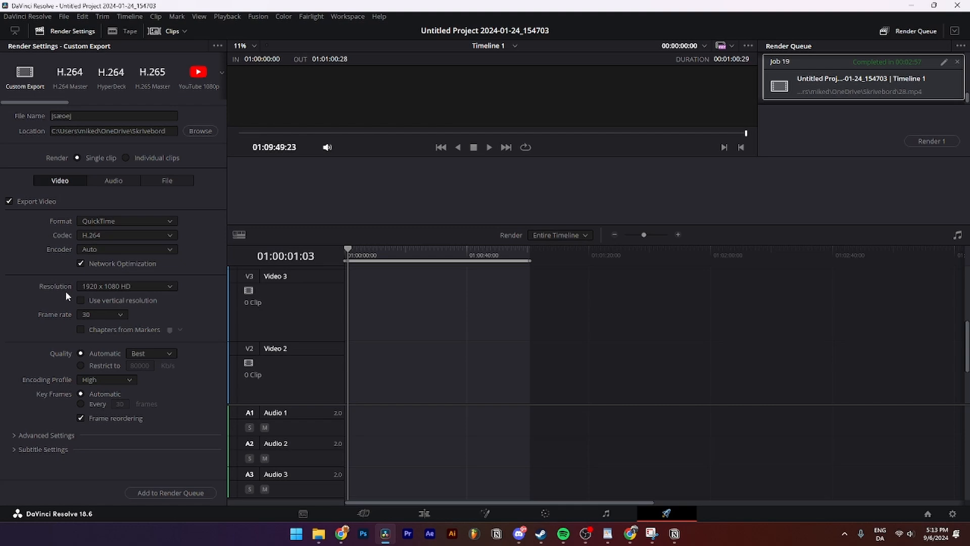
mouse_move(72, 378)
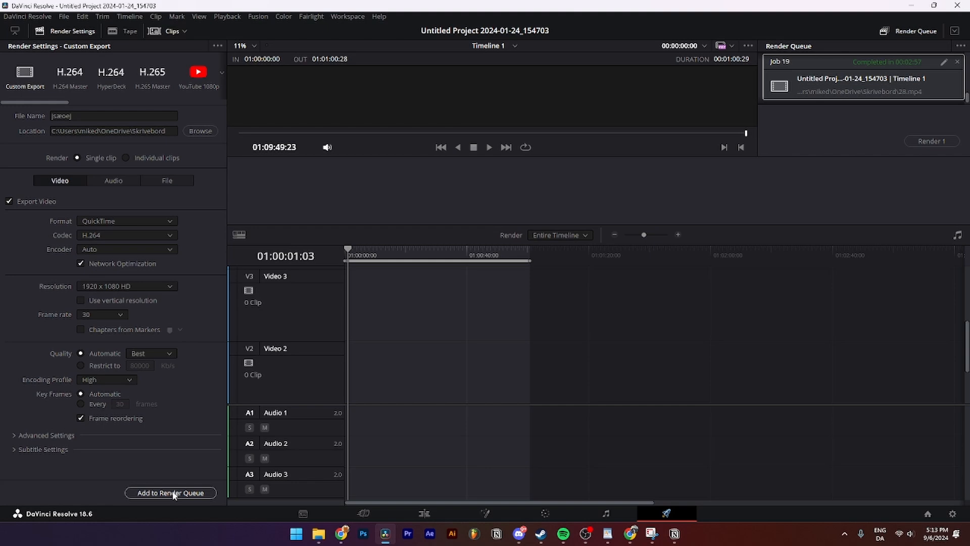
Step: Add the QuickTime export to the Render Queue and start rendering the job
left_click(170, 494)
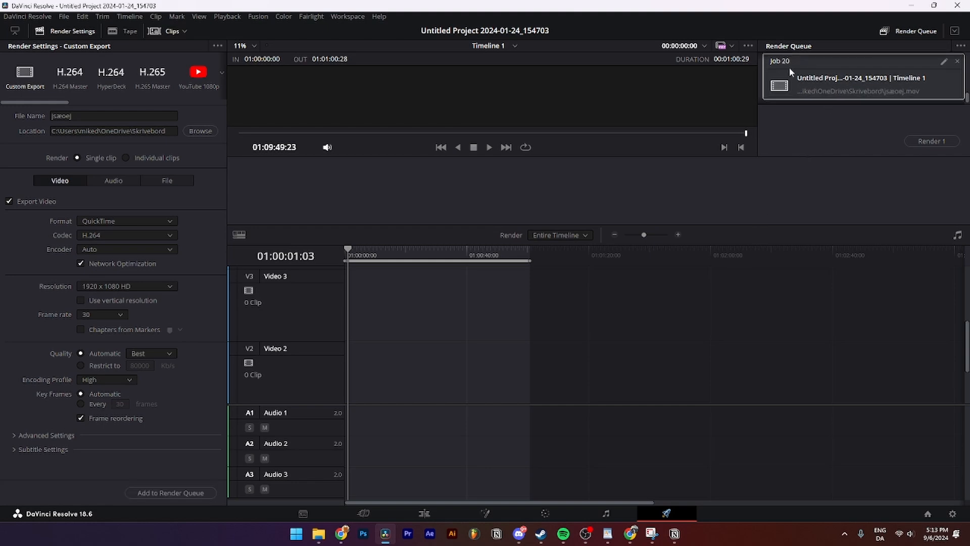
mouse_move(791, 69)
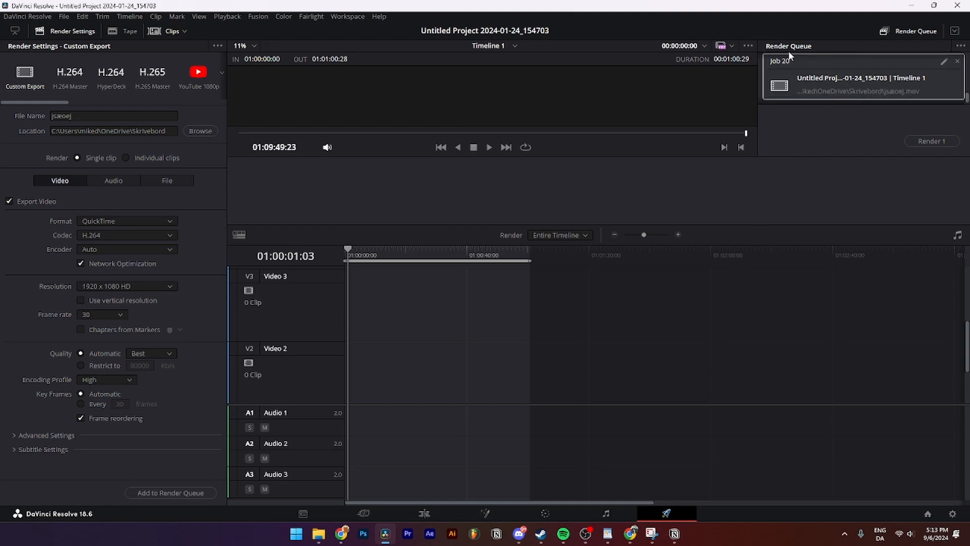
left_click(932, 141)
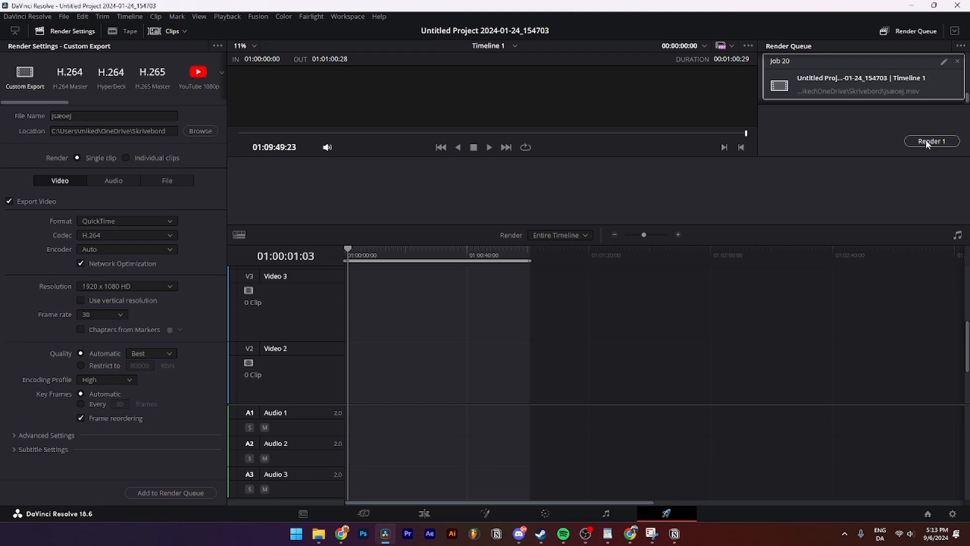
left_click(932, 141)
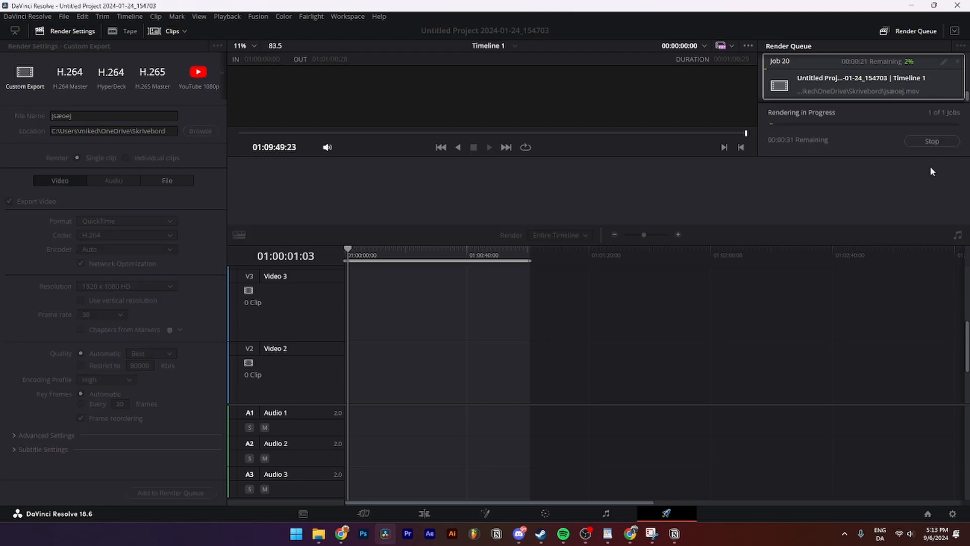